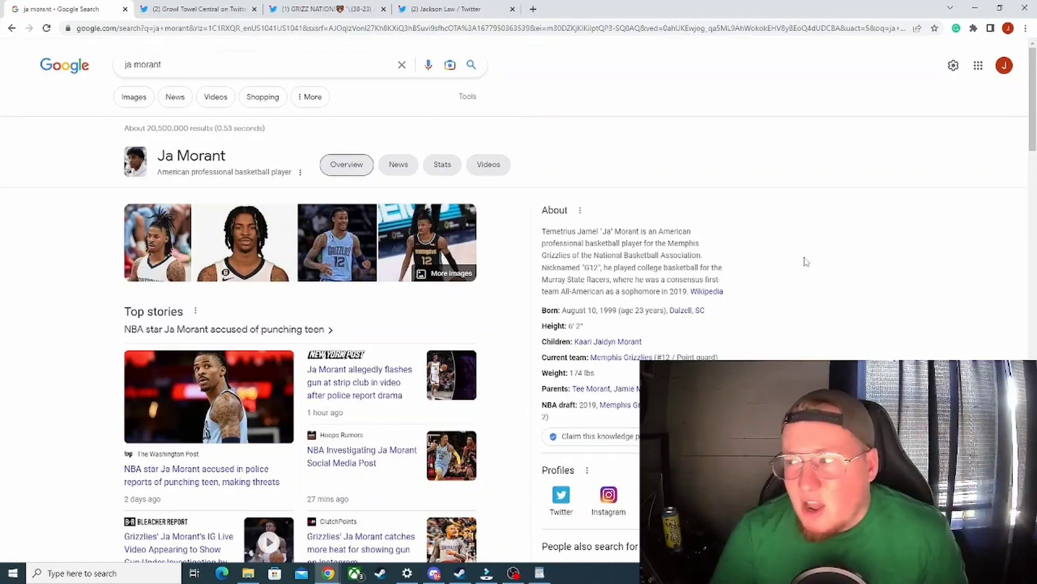
scroll(down, 3)
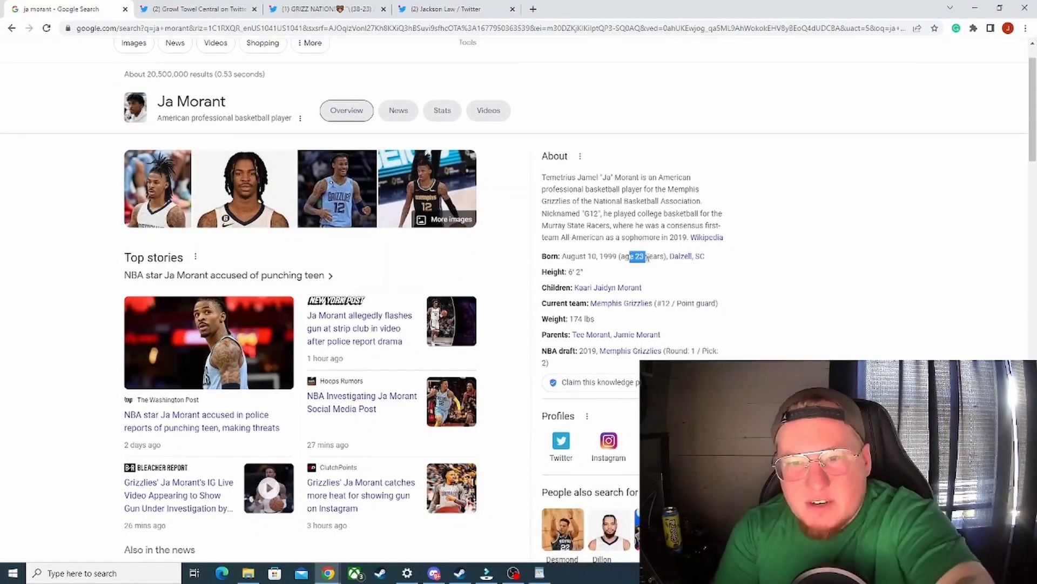